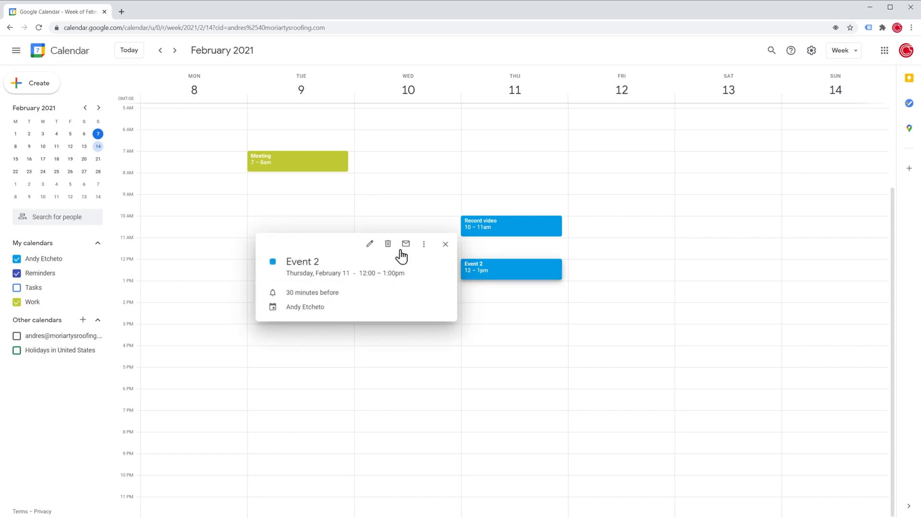
# Step: Delete the Thursday noon 'Event 2' from its details popup
pyautogui.click(387, 244)
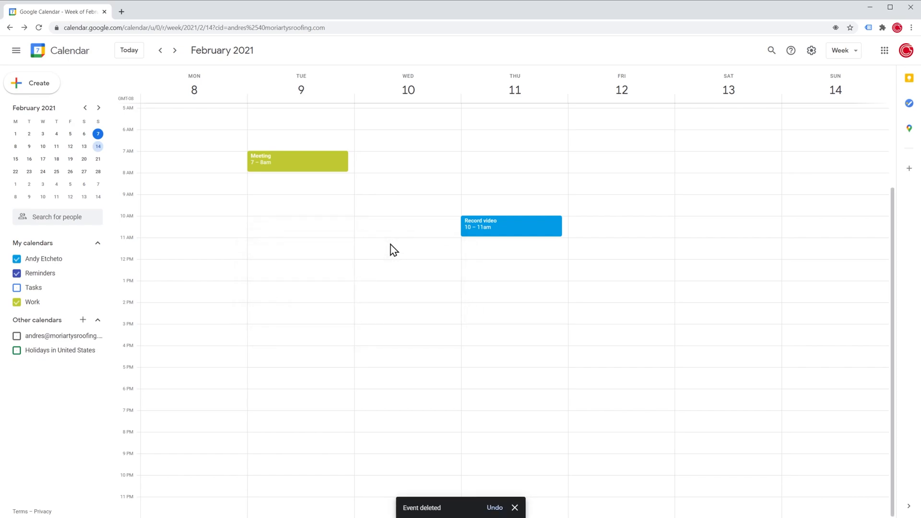
pyautogui.moveTo(539, 199)
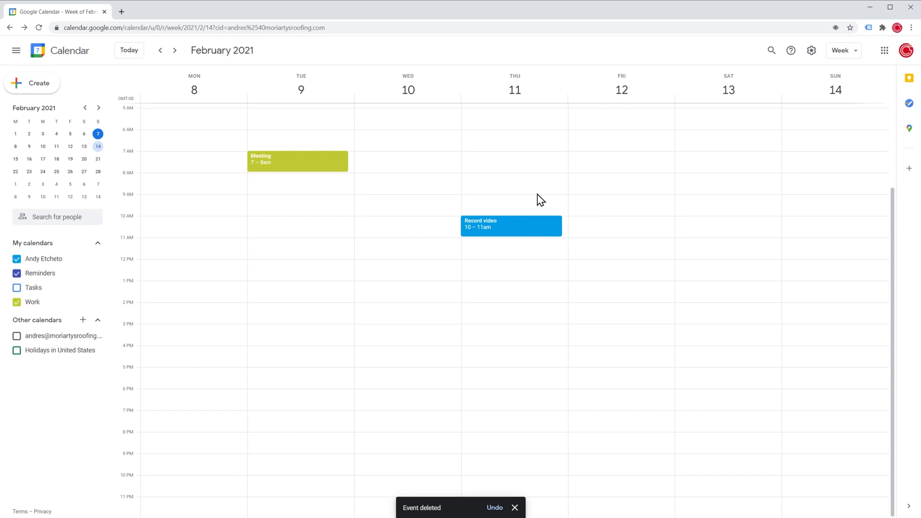
pyautogui.moveTo(811, 50)
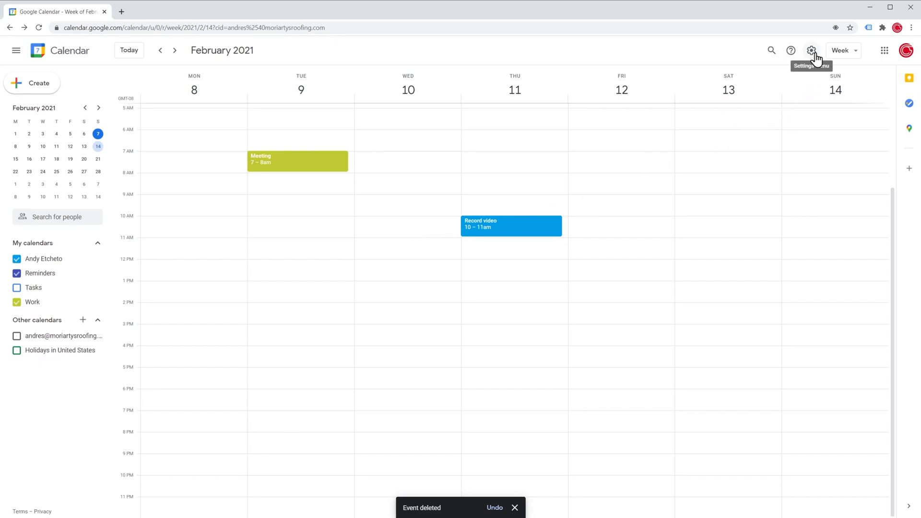
# Step: Restore 'Event 2' from the Trash via the Settings menu
pyautogui.click(811, 50)
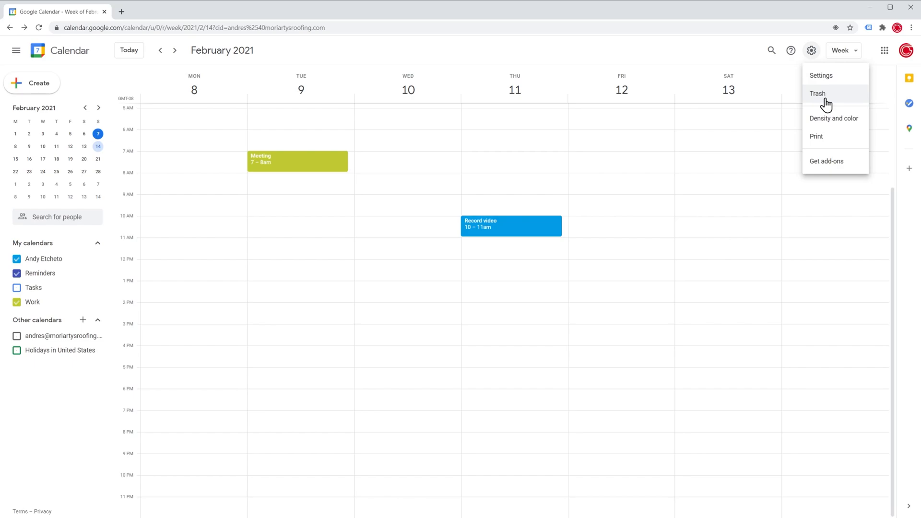
pyautogui.click(816, 94)
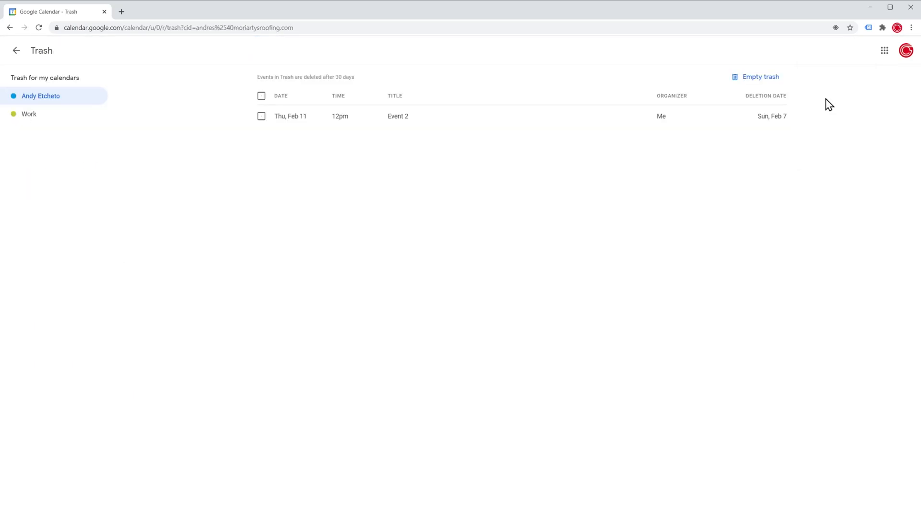
pyautogui.moveTo(760, 121)
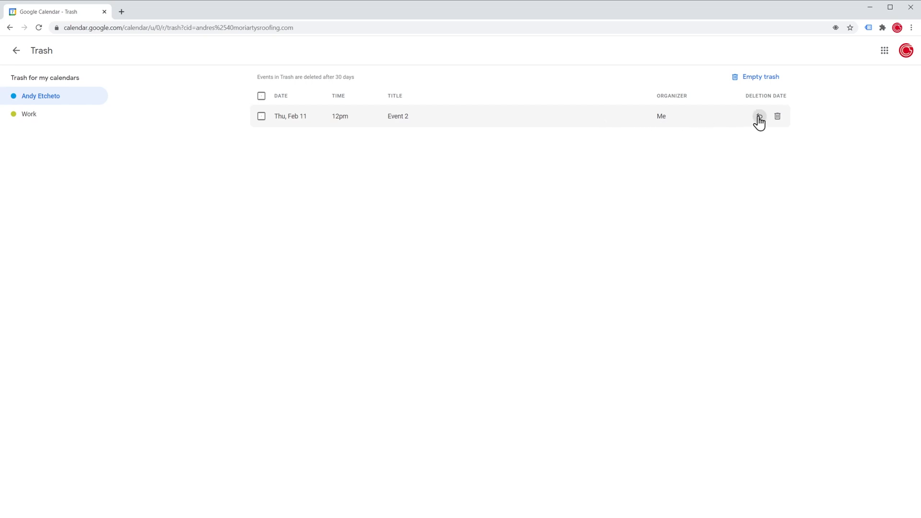
pyautogui.click(760, 116)
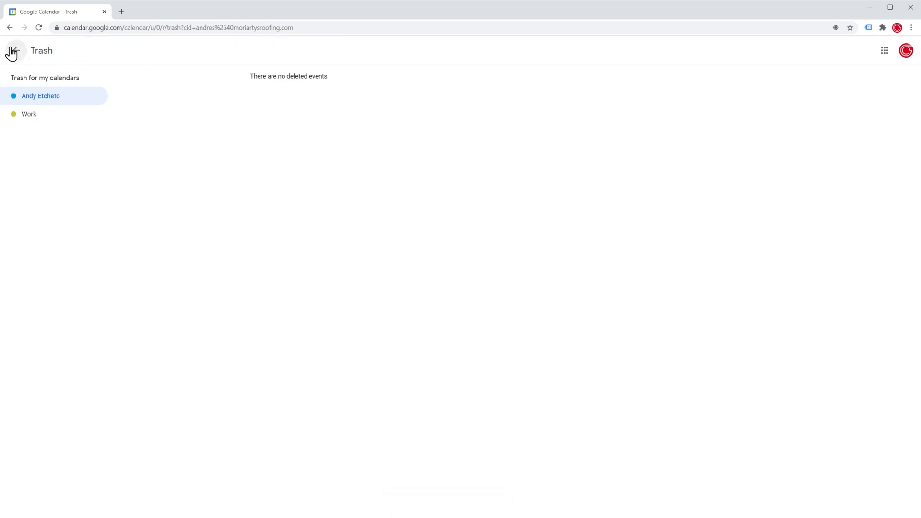
# Step: Return to the week view and open 'Event 2' on Thursday at noon
pyautogui.click(12, 51)
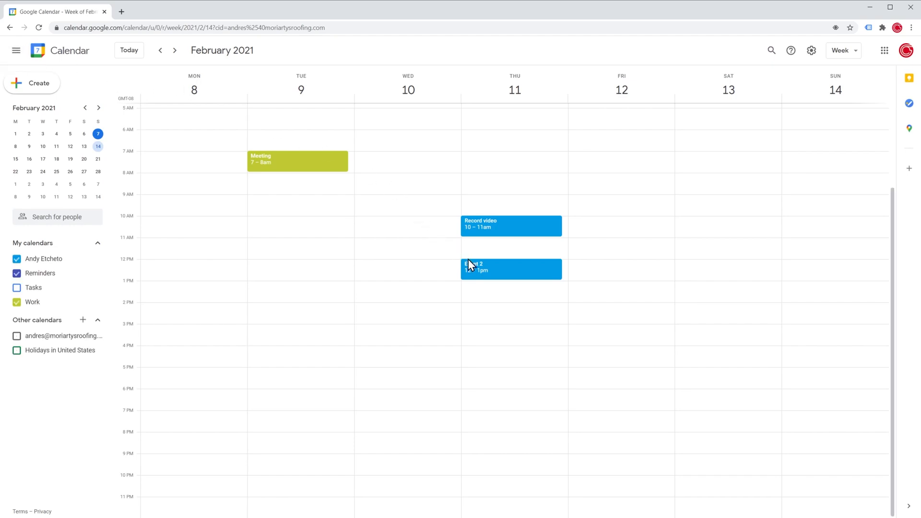
pyautogui.moveTo(472, 267)
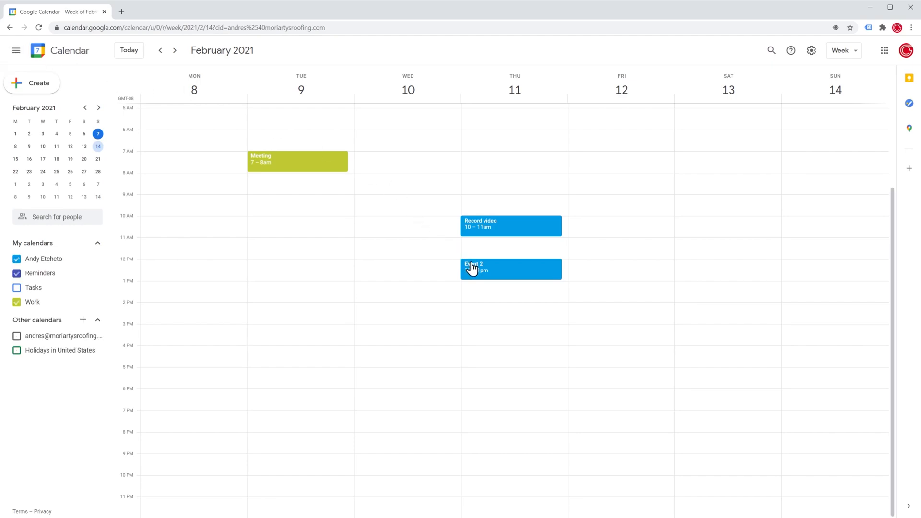
pyautogui.click(297, 161)
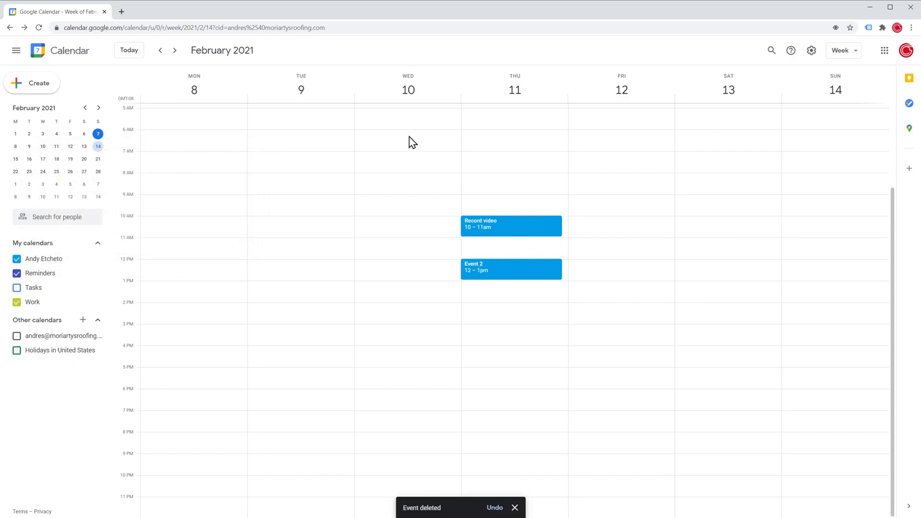